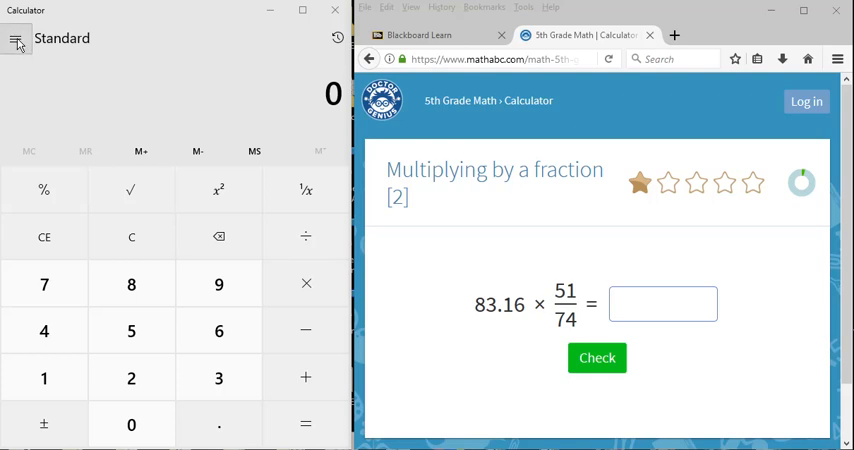
Step: Switch the calculator from Standard to Scientific mode via the menu
{"action": "left_click", "coordinate": [16, 38]}
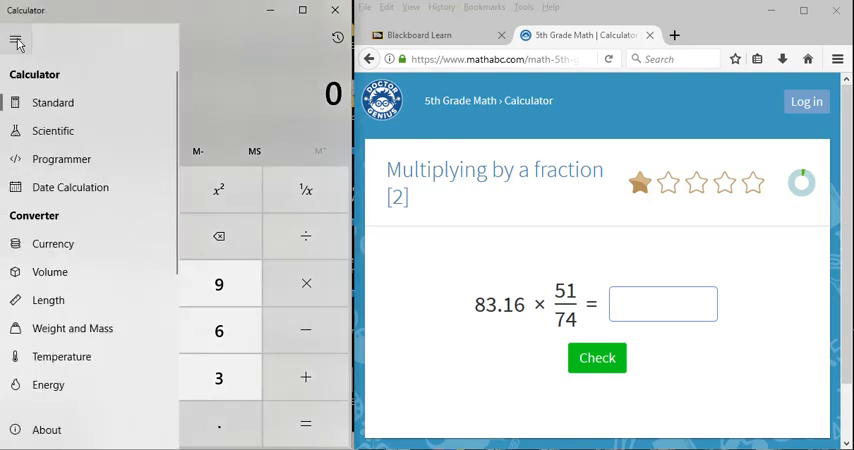
{"action": "mouse_move", "coordinate": [52, 132]}
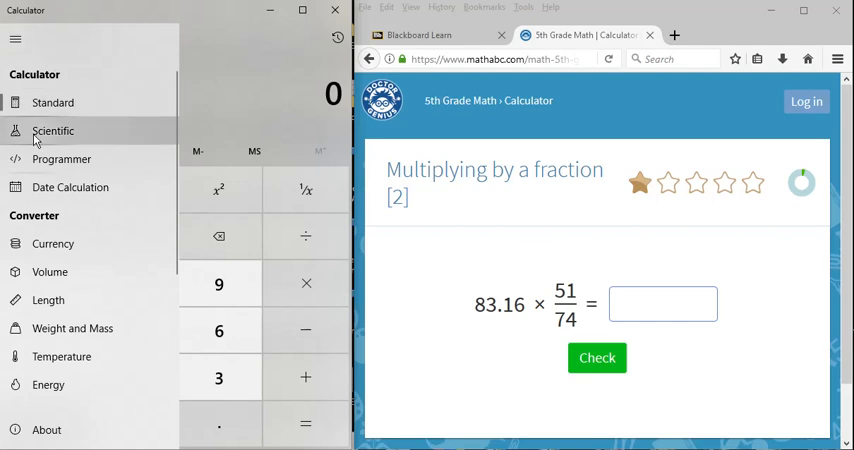
{"action": "left_click", "coordinate": [52, 132]}
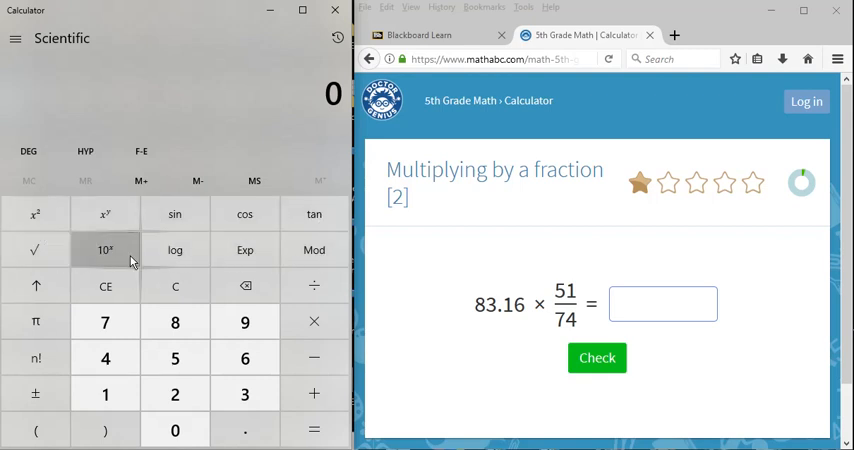
{"action": "mouse_move", "coordinate": [36, 212]}
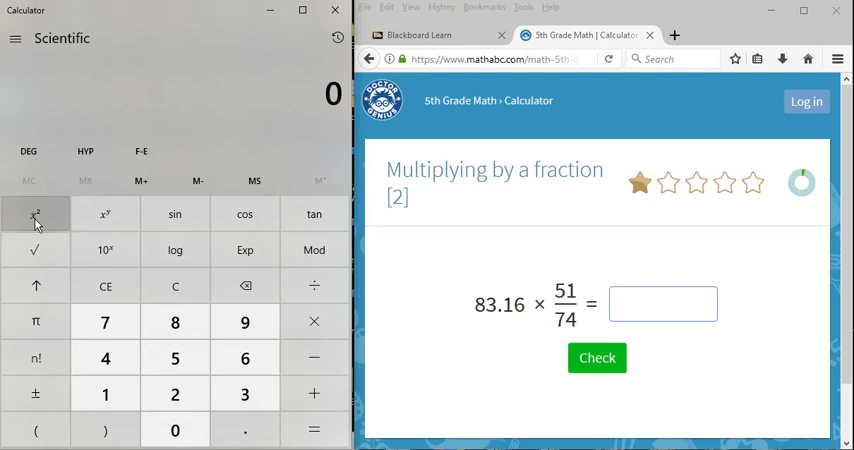
{"action": "mouse_move", "coordinate": [104, 430]}
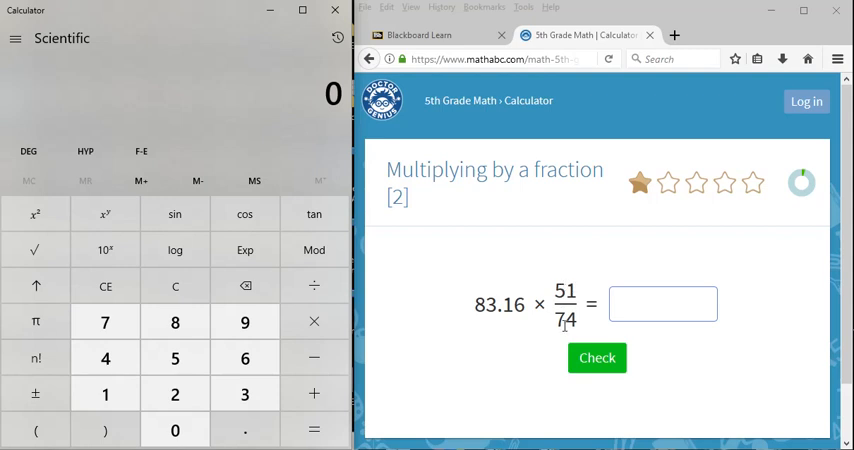
{"action": "mouse_move", "coordinate": [552, 296]}
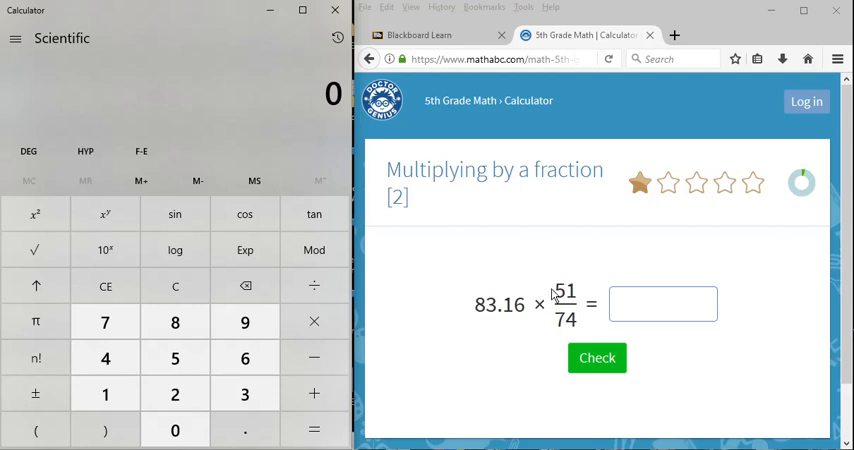
{"action": "mouse_move", "coordinate": [576, 280]}
{"action": "type", "text": "83.16"}
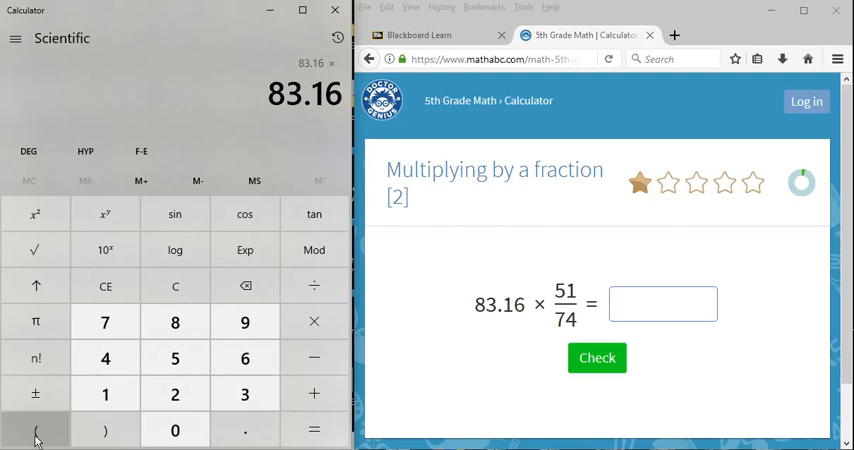
Step: Evaluate 83.16 × (51 ÷ 74) to get 57.3129729… on the display
{"action": "left_click", "coordinate": [36, 430]}
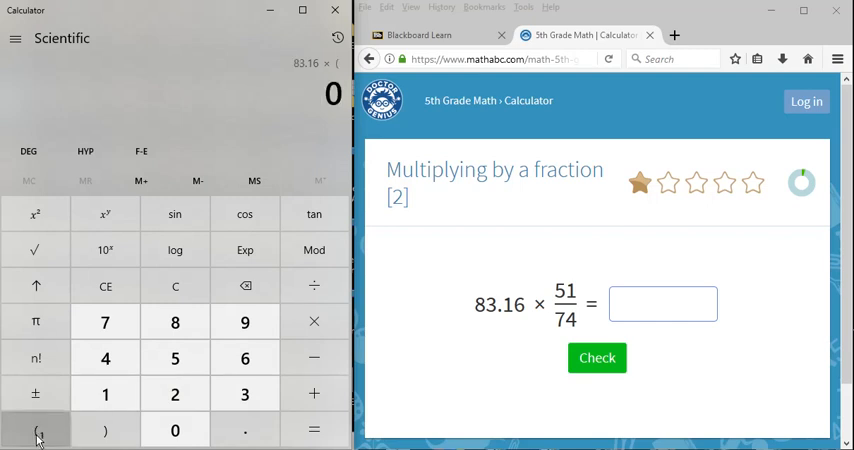
{"action": "left_click", "coordinate": [174, 358]}
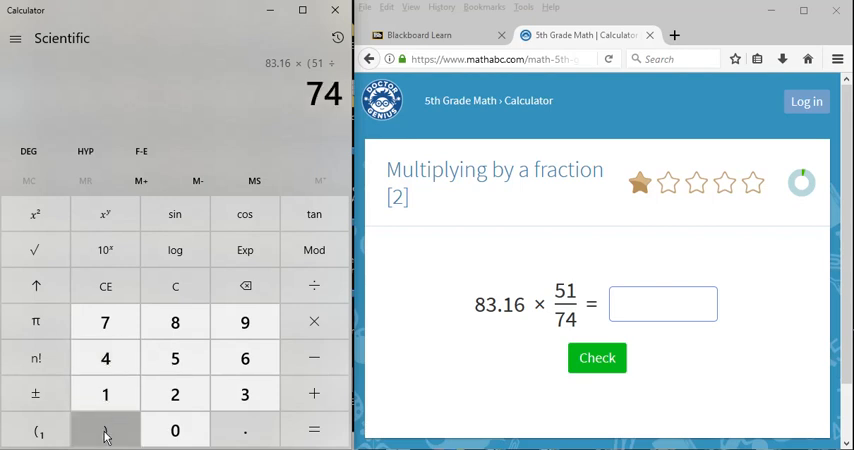
{"action": "left_click", "coordinate": [312, 428]}
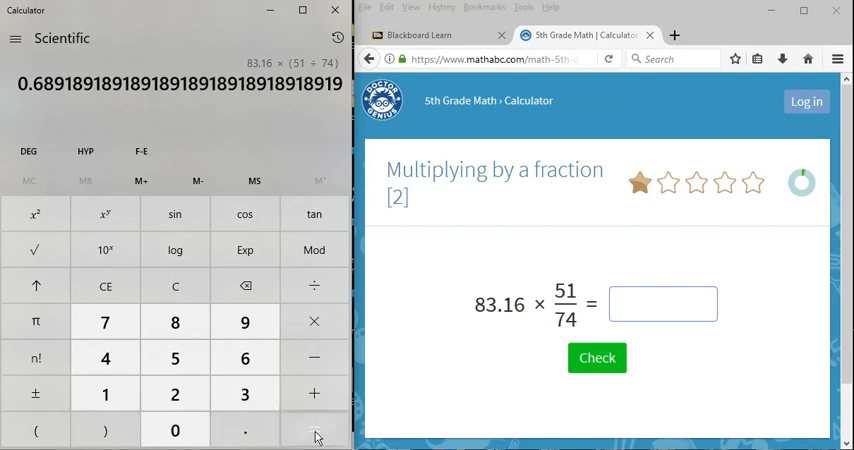
{"action": "left_click", "coordinate": [314, 430]}
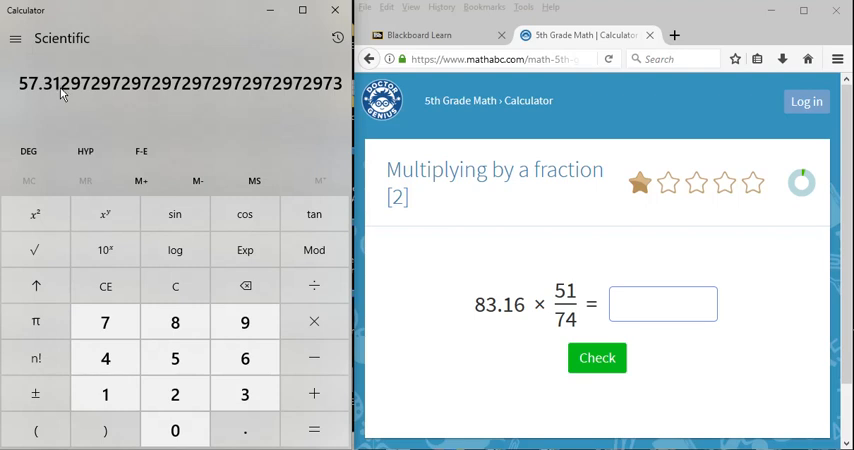
{"action": "mouse_move", "coordinate": [58, 90]}
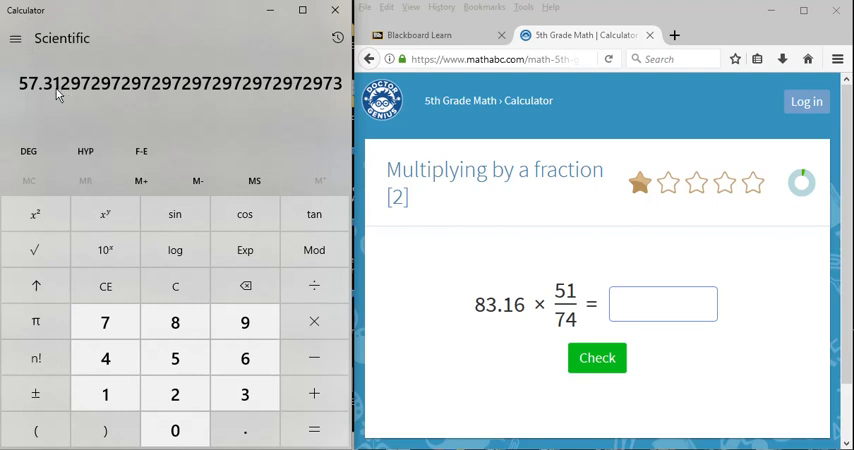
Step: Enter 57.31 as the answer, check it correct, and advance to 18.43 × 81/89
{"action": "left_click", "coordinate": [664, 304]}
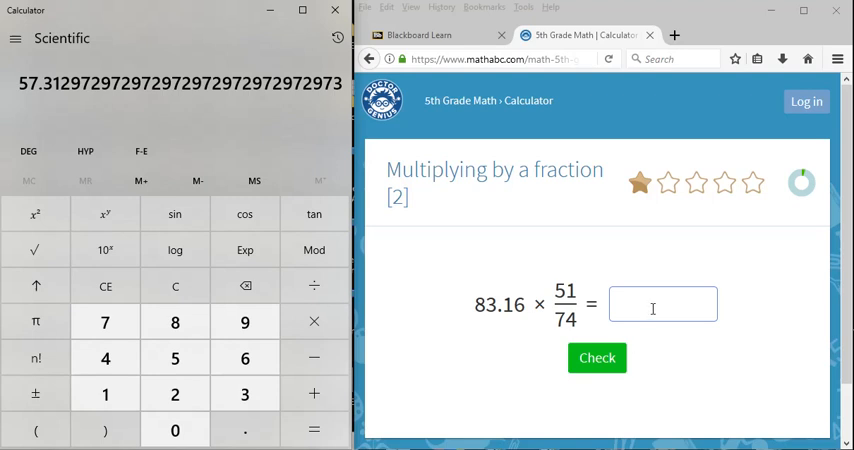
{"action": "type", "text": "57.31"}
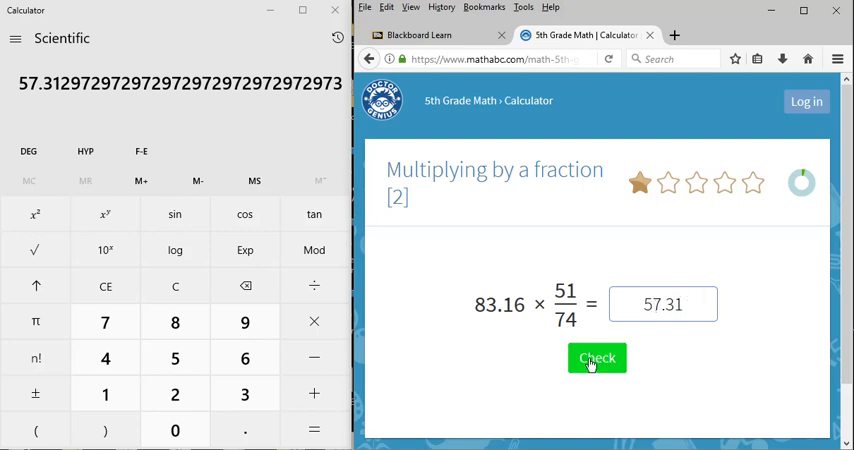
{"action": "left_click", "coordinate": [596, 358]}
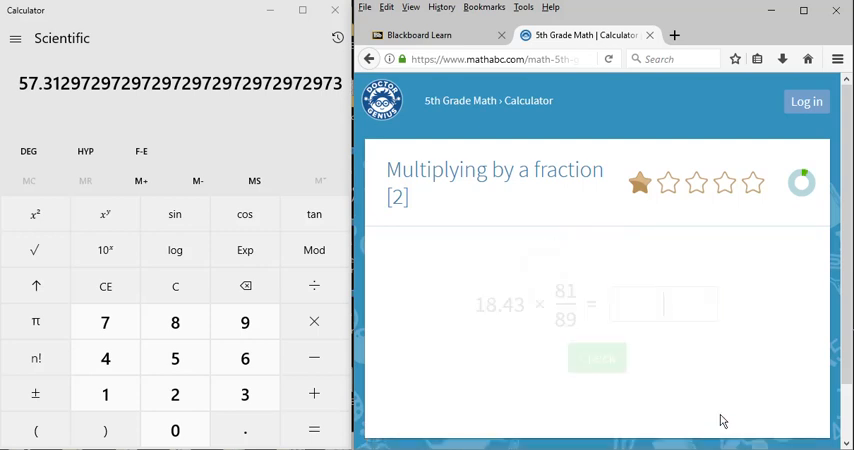
{"action": "left_click", "coordinate": [664, 304]}
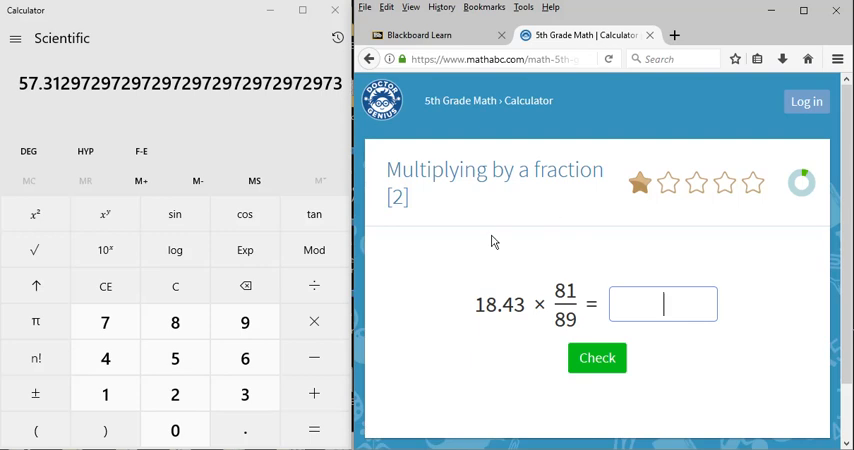
{"action": "mouse_move", "coordinate": [528, 284]}
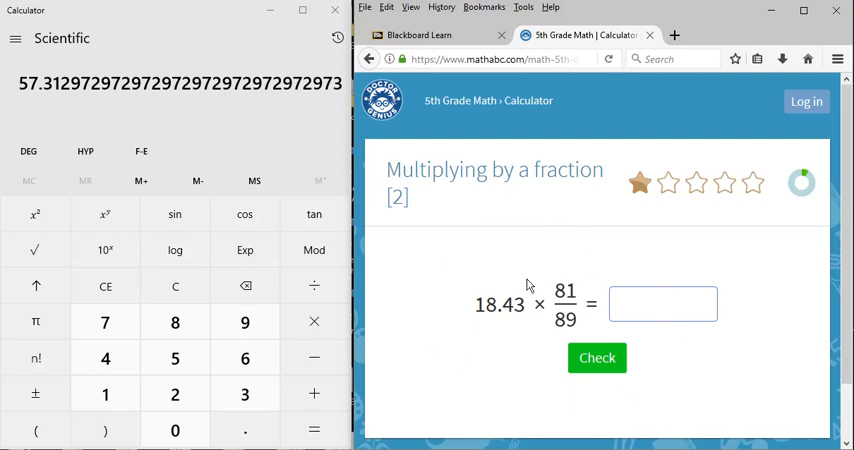
{"action": "mouse_move", "coordinate": [528, 282]}
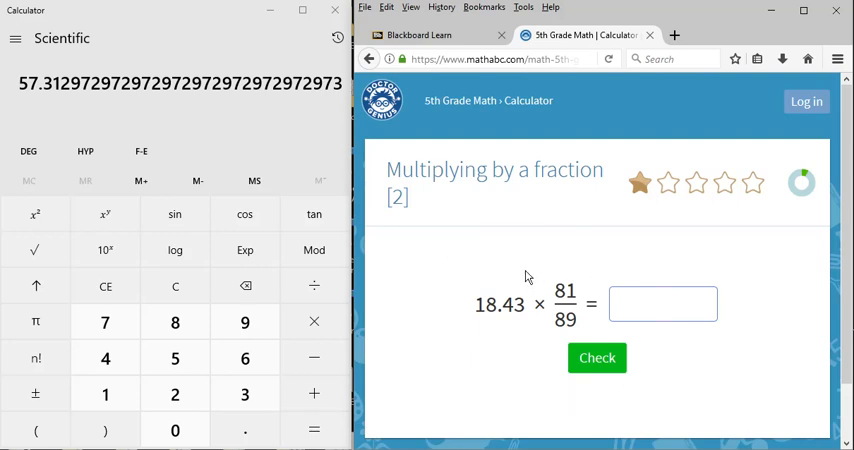